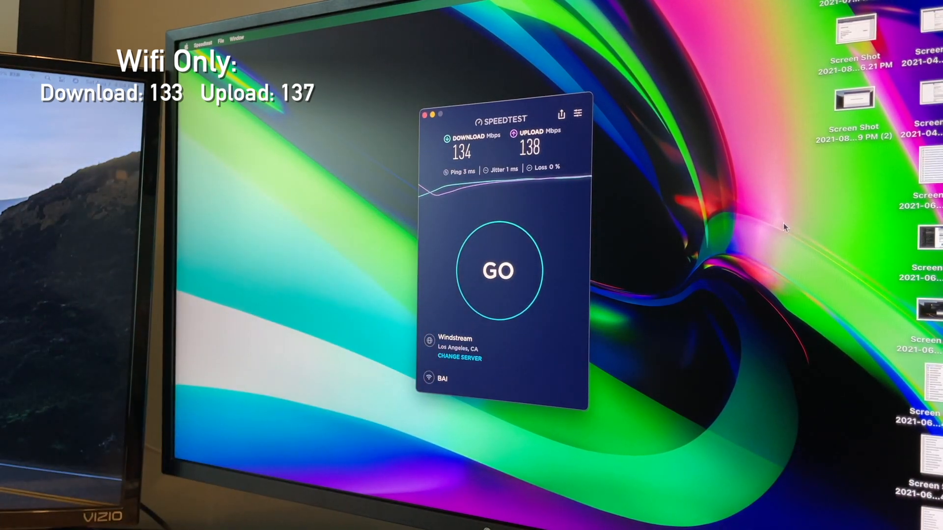
# - Run Speedtest over the CalDigit dock's Ethernet, reaching 771 Mbps download and 754 Mbps upload
pyautogui.click(498, 271)
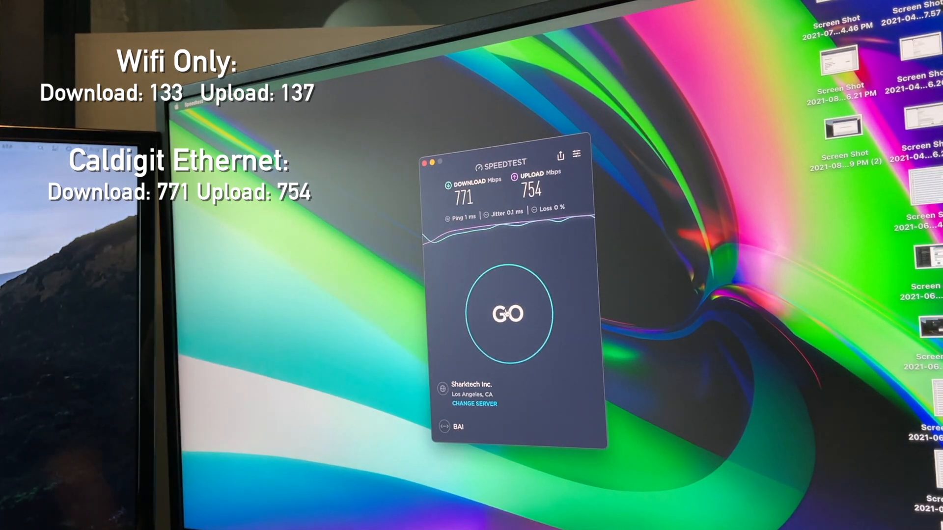
pyautogui.click(506, 313)
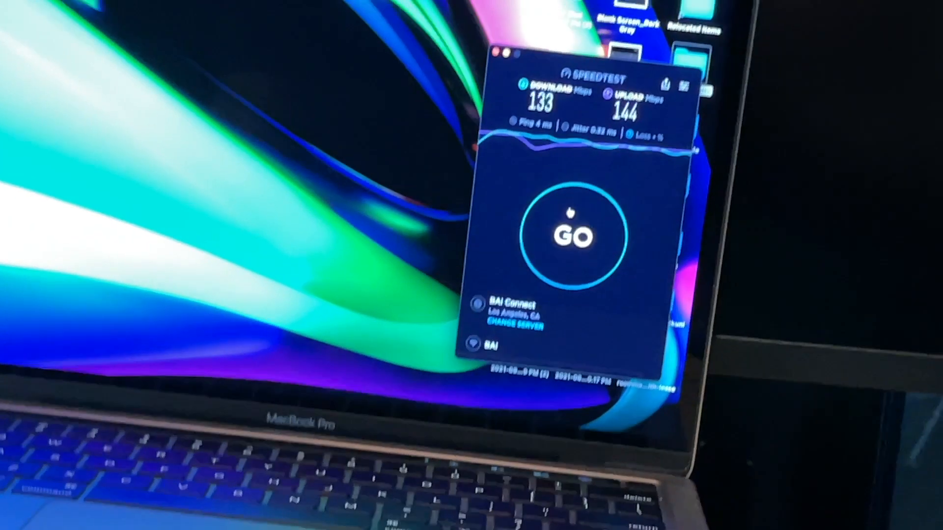
# - Run Speedtest on Wi-Fi, then through the OWC dock's Ethernet, scoring 737/567 Mbps
pyautogui.click(574, 235)
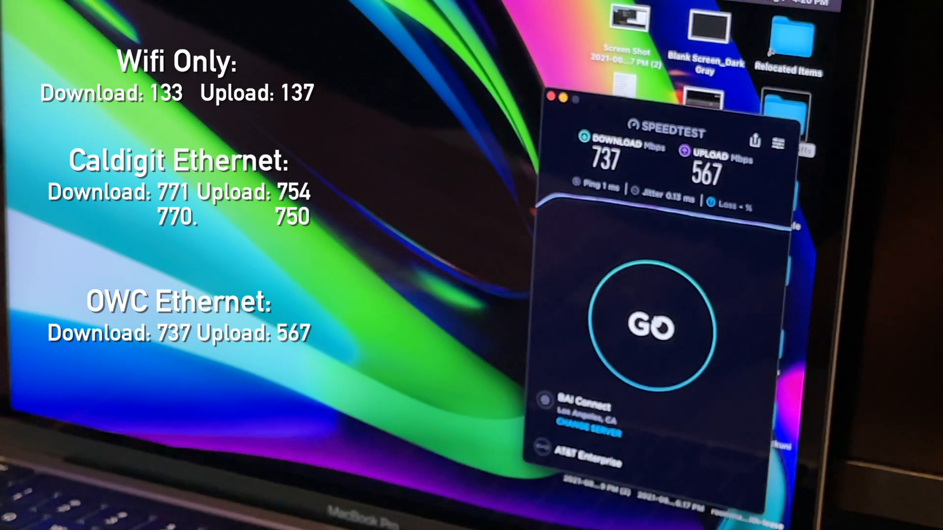
pyautogui.click(649, 328)
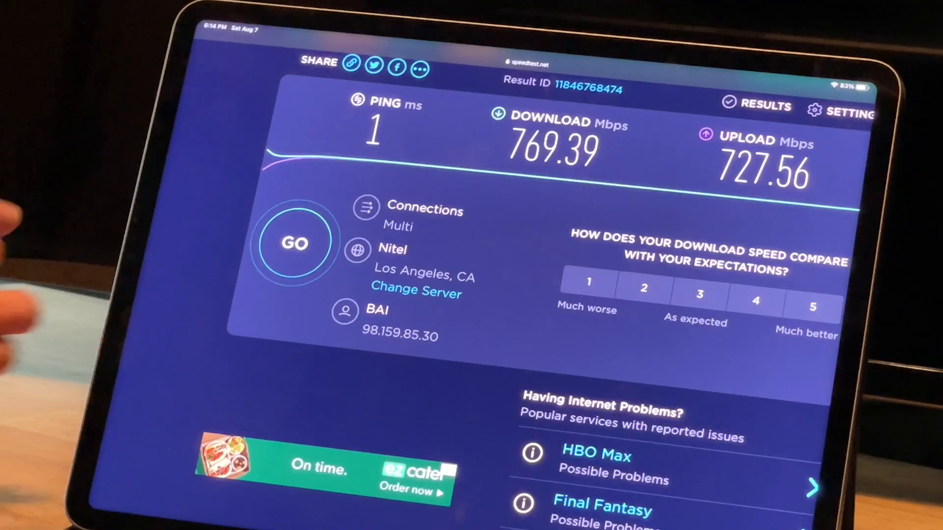
# - Run the speed test on the iPad, scoring 769.39 Mbps download and 727.56 Mbps upload
pyautogui.click(294, 243)
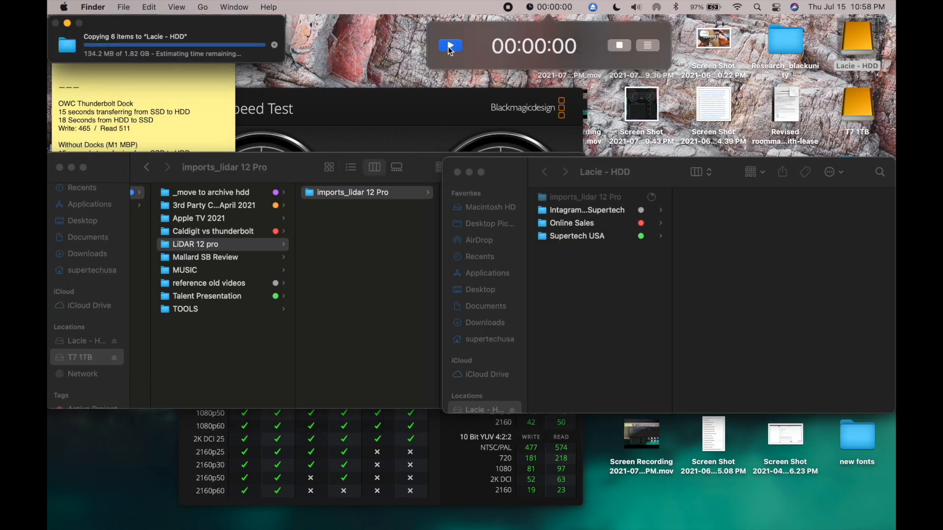
# - Time the no-dock SSD-to-HDD copy of imports_lidar 12 Pro, replacing the old folder, and log it
pyautogui.click(449, 46)
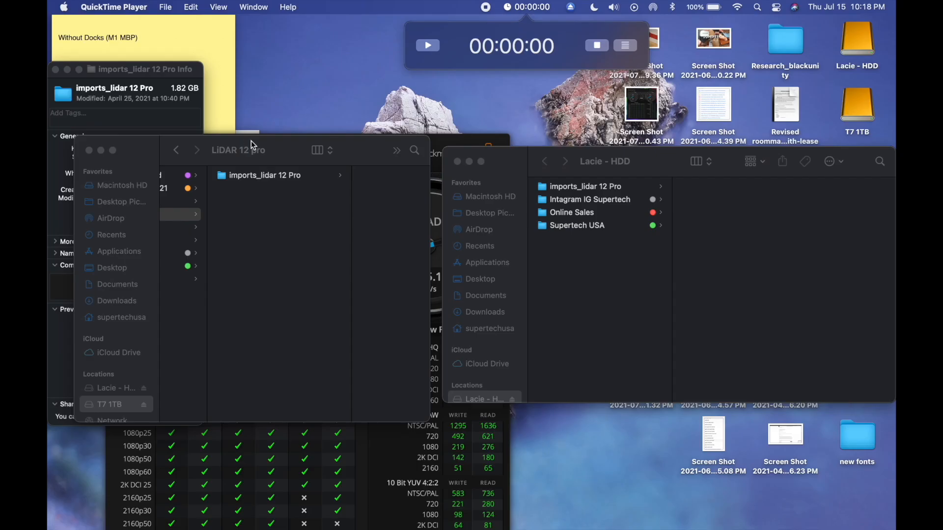
pyautogui.moveTo(290, 150)
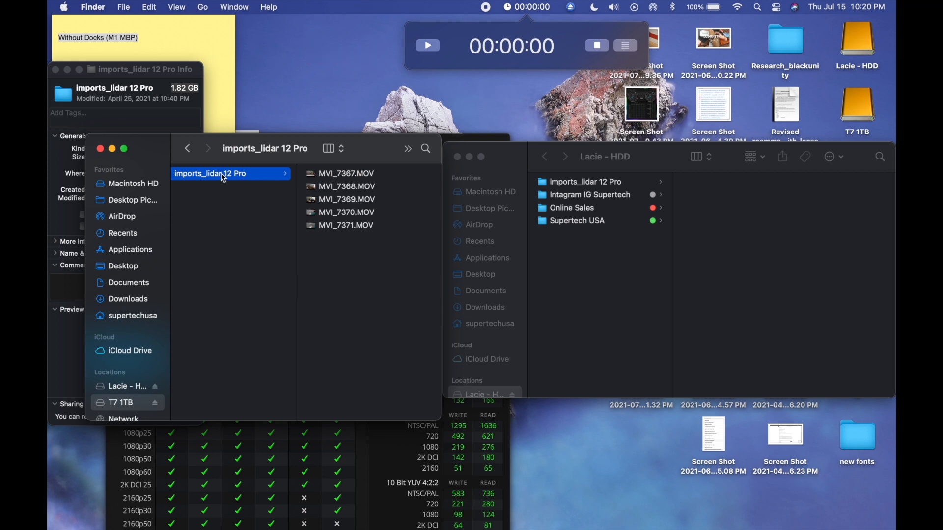
pyautogui.moveTo(210, 173); pyautogui.dragTo(575, 247)
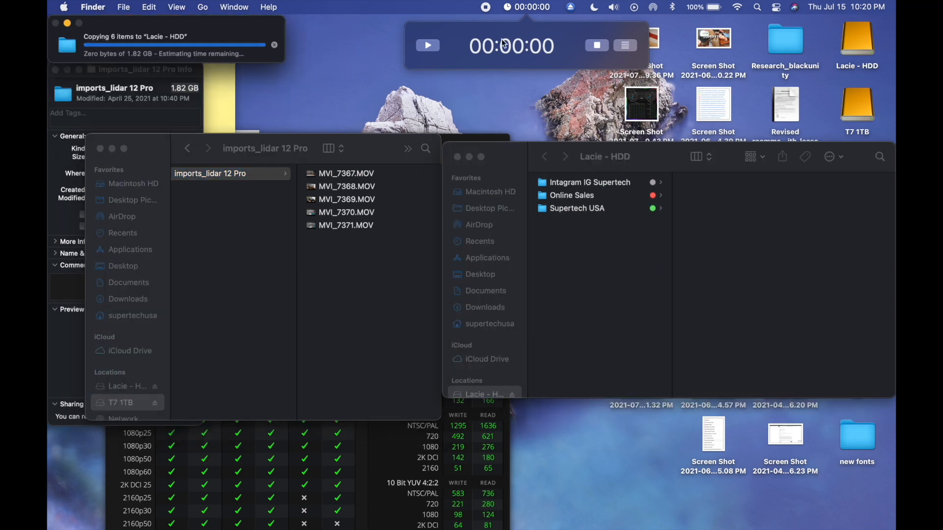
pyautogui.click(428, 45)
pyautogui.write('15 seconds')
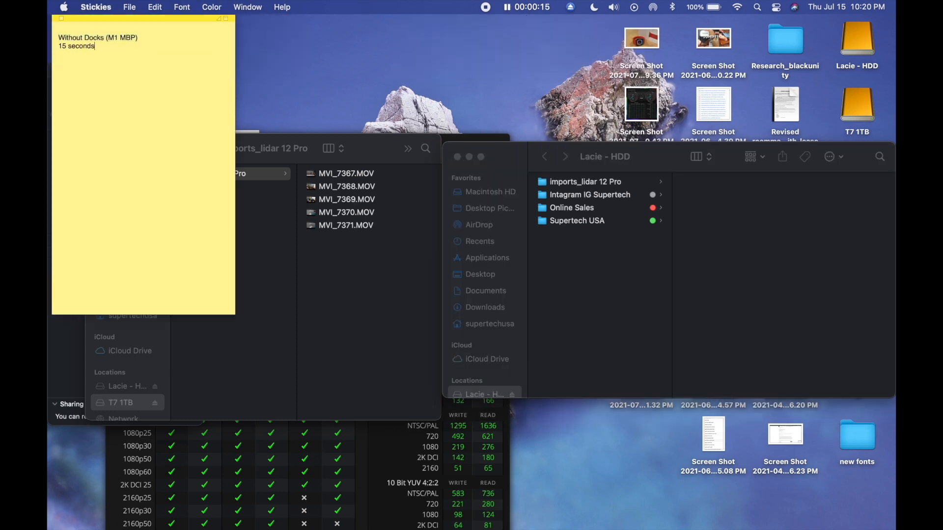
pyautogui.write('transferring from SSD to HDD')
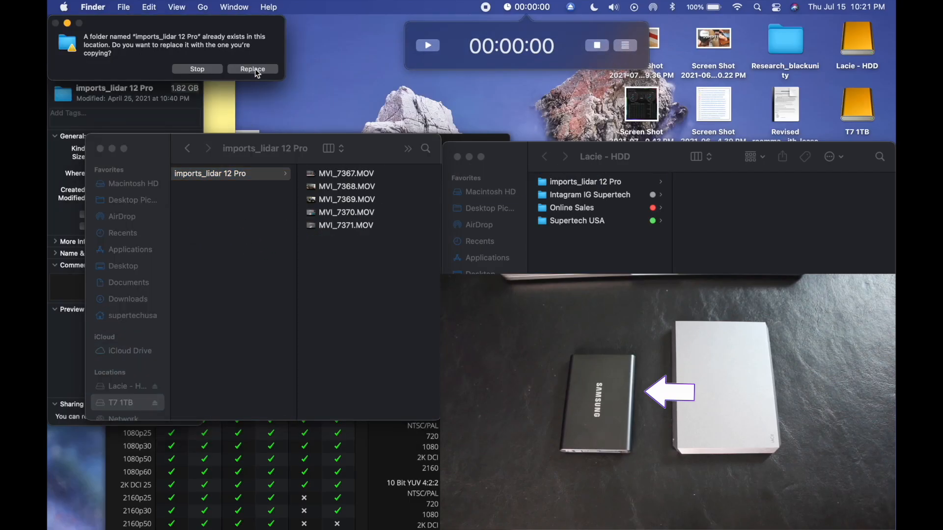
pyautogui.click(252, 69)
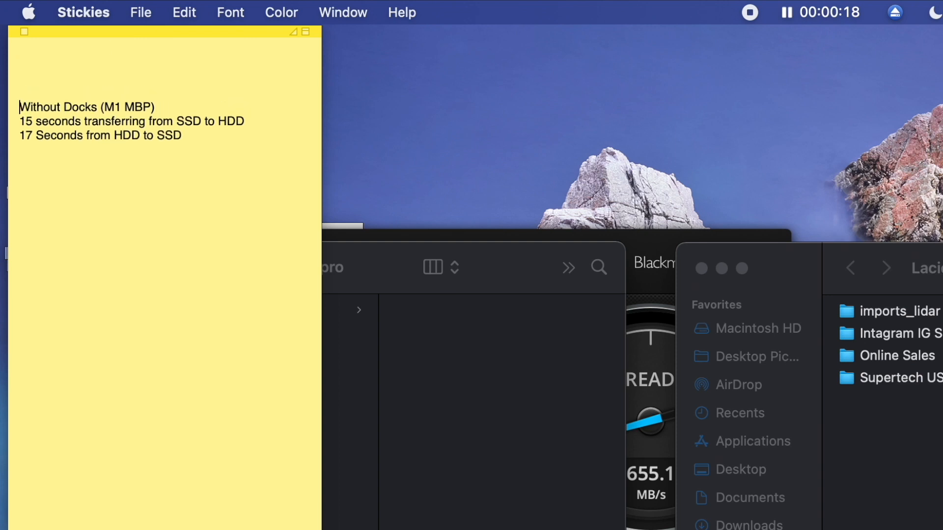
pyautogui.moveTo(442, 40)
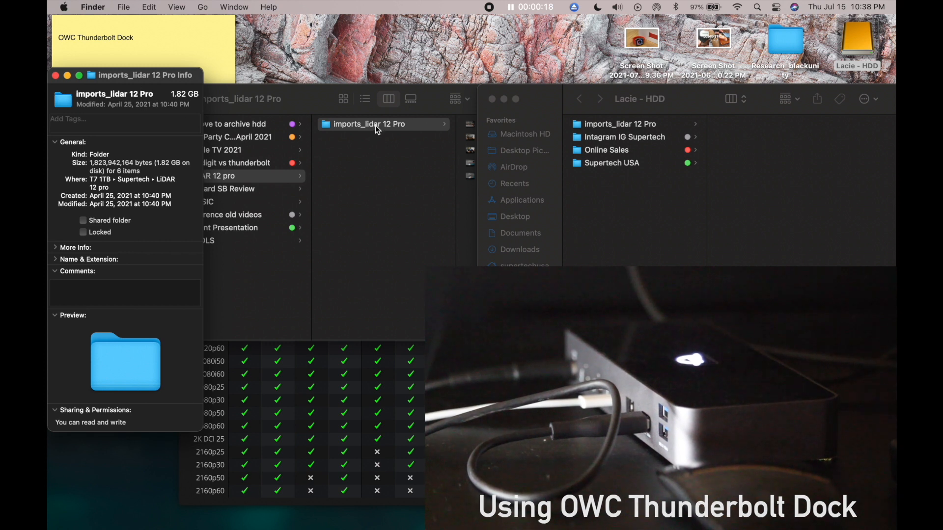
# - Copy imports_lidar 12 Pro to Lacie - HDD through the OWC dock, overwriting the existing folder
pyautogui.click(143, 37)
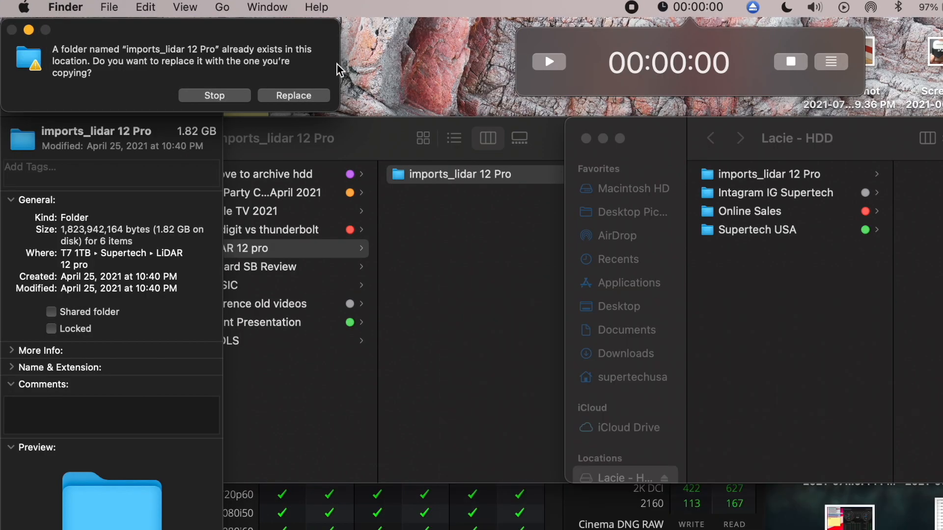
pyautogui.click(294, 94)
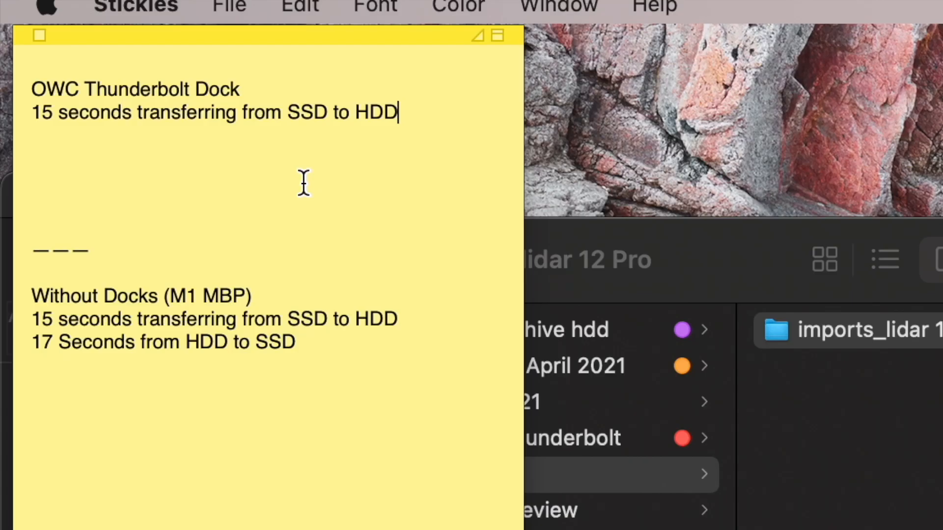
pyautogui.moveTo(396, 78)
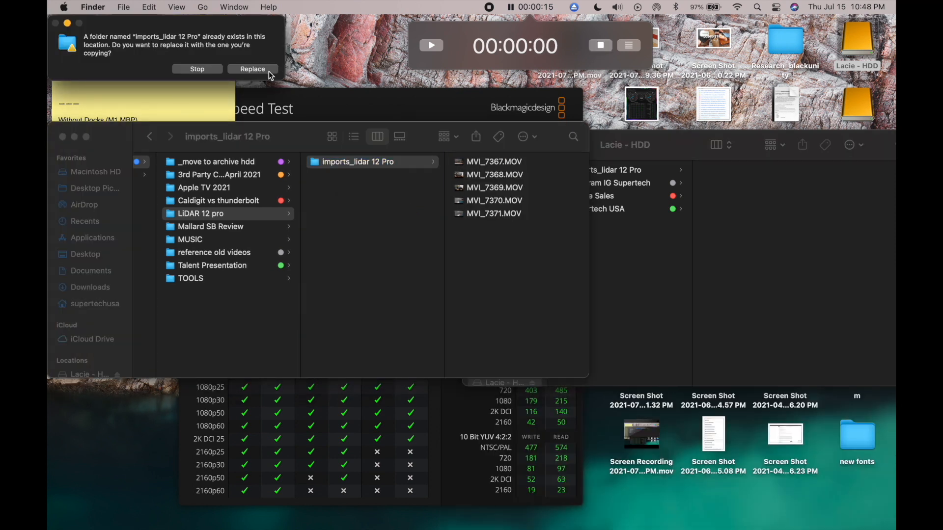
# - Replace the existing folder in LiDAR 12 pro, then stop the stopwatch when copying ends
pyautogui.click(252, 69)
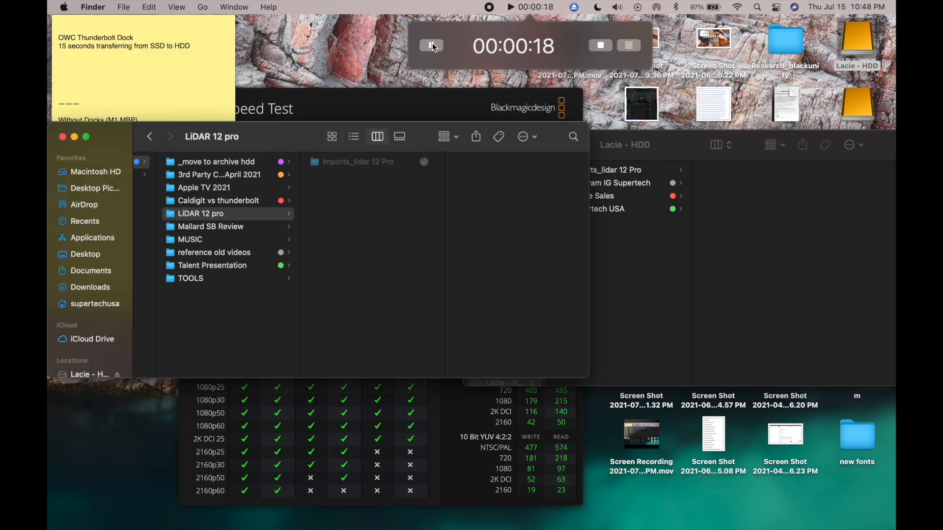
pyautogui.click(431, 45)
pyautogui.write('Caldigit TS3 Plus Dock')
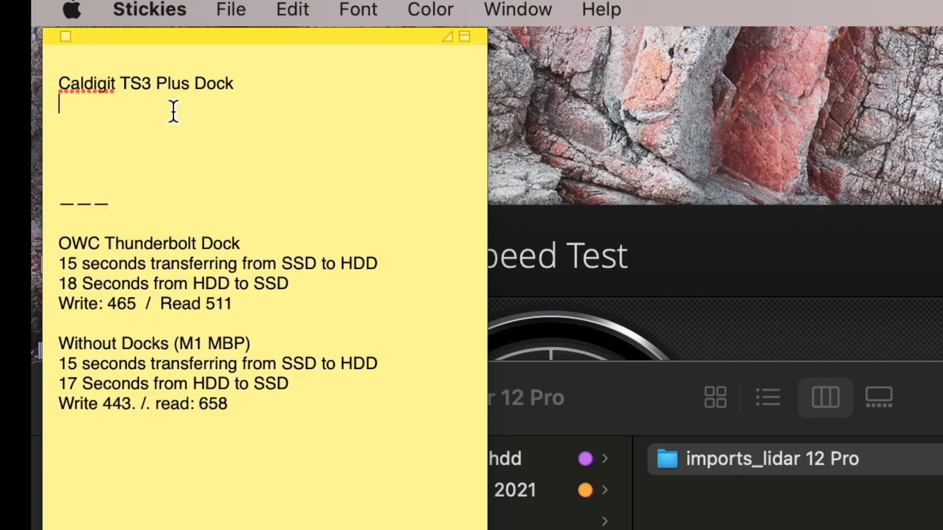
# - Type '14 second' into the Stickies note as a transfer time
pyautogui.write('14 second')
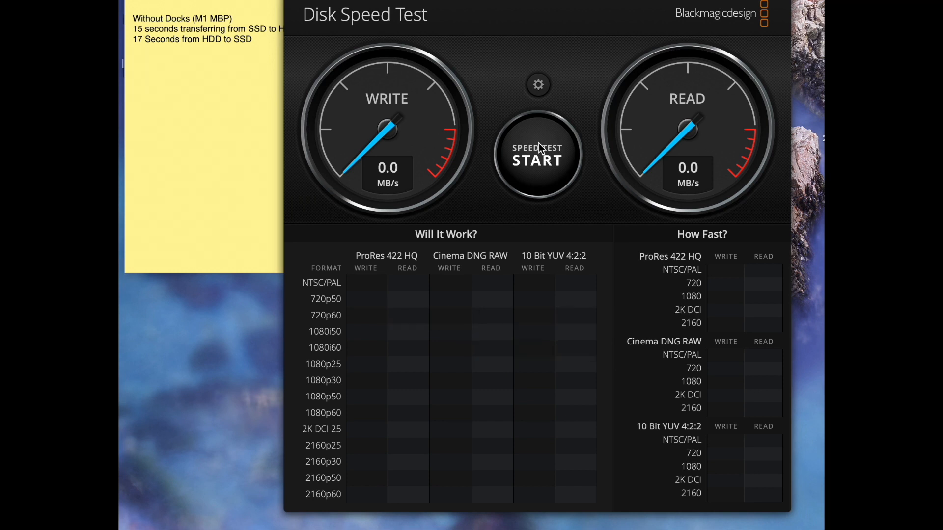
pyautogui.moveTo(544, 153)
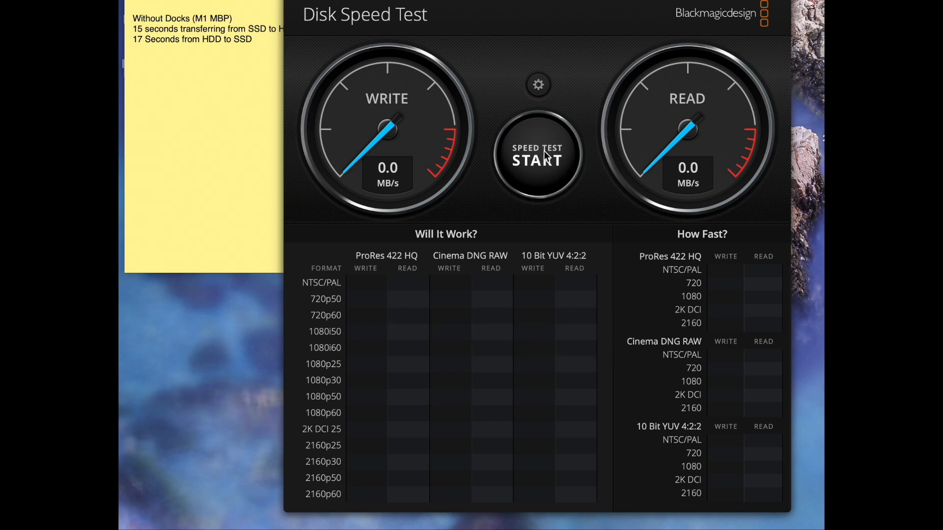
# - Benchmark the directly connected drive, getting 443.5 MB/s write and 658.6 MB/s read
pyautogui.click(536, 156)
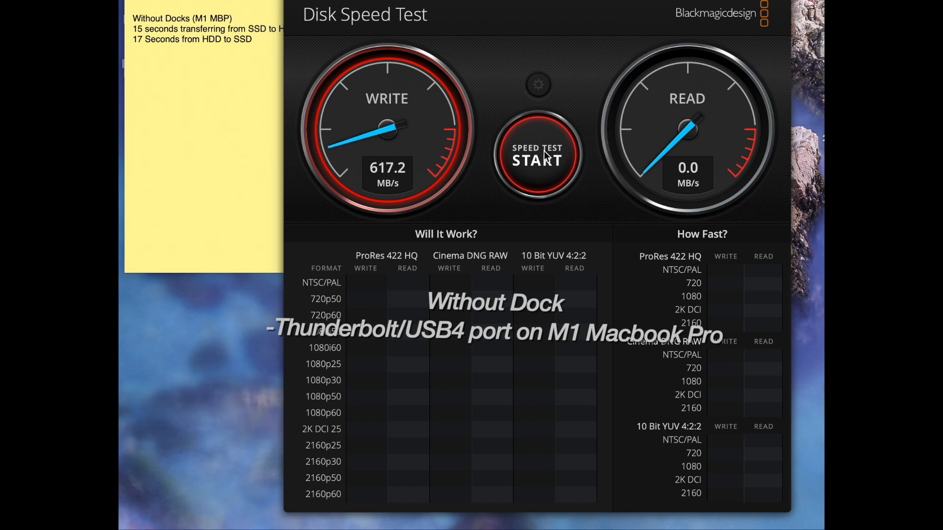
pyautogui.click(536, 155)
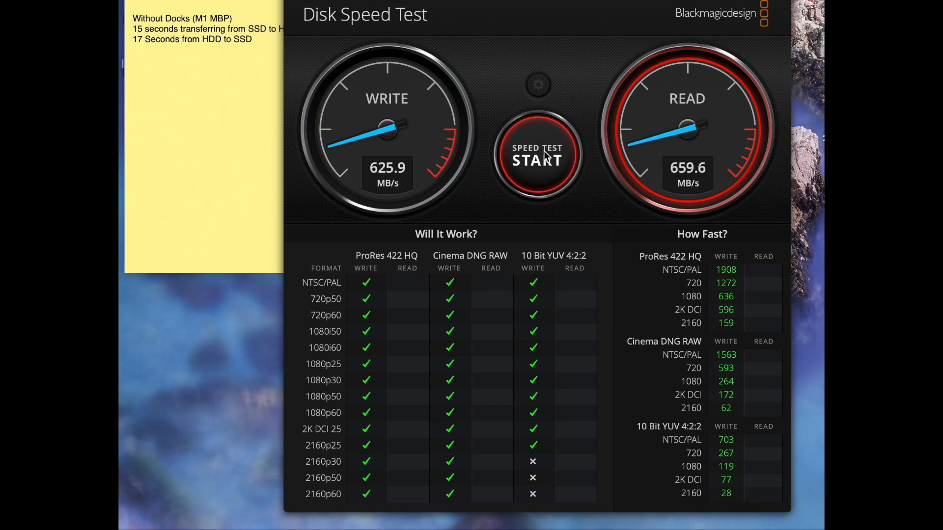
pyautogui.click(537, 158)
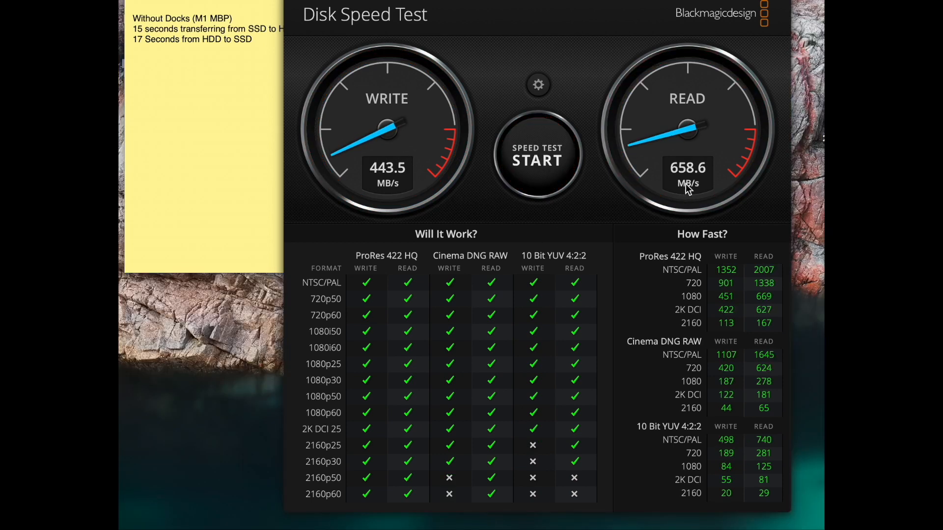
pyautogui.moveTo(490, 81)
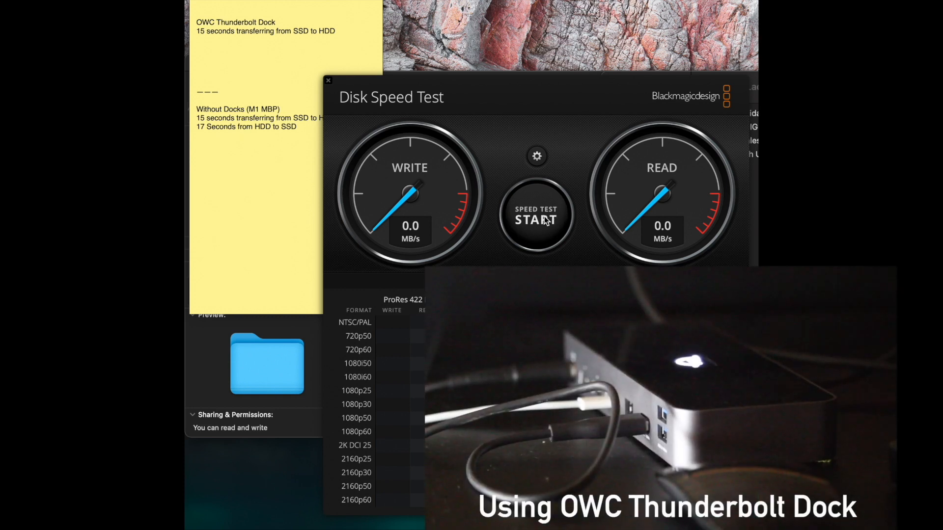
# - Benchmark the drive through the OWC Thunderbolt Dock, getting 465.4 MB/s write and 511.2 MB/s read
pyautogui.click(535, 216)
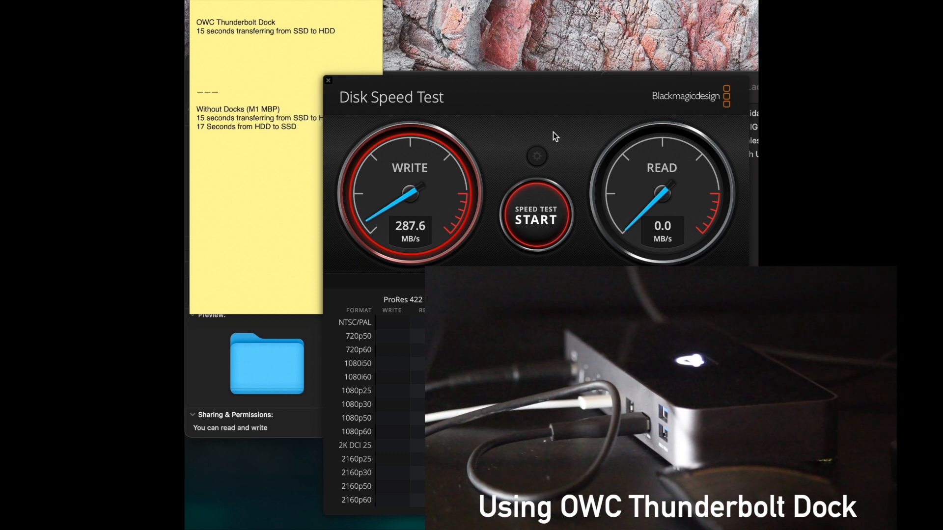
pyautogui.click(535, 218)
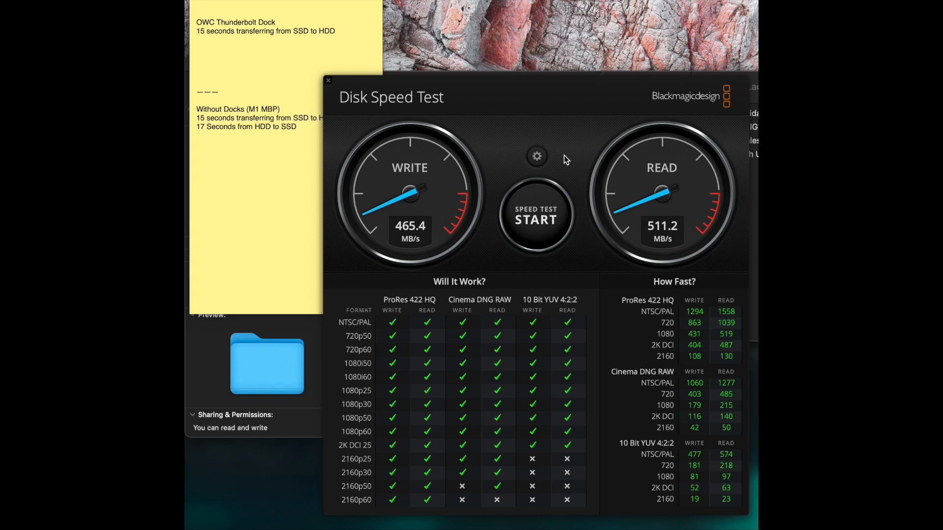
pyautogui.moveTo(600, 149)
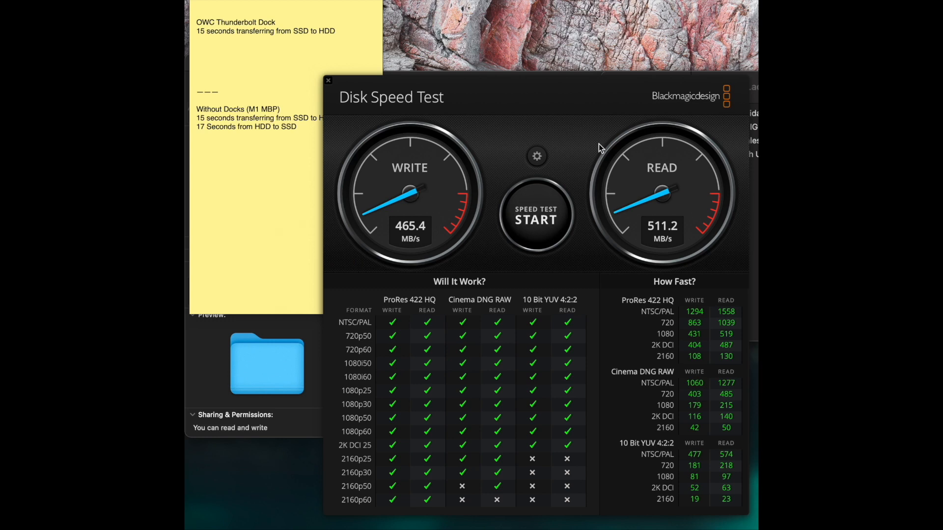
pyautogui.moveTo(456, 101)
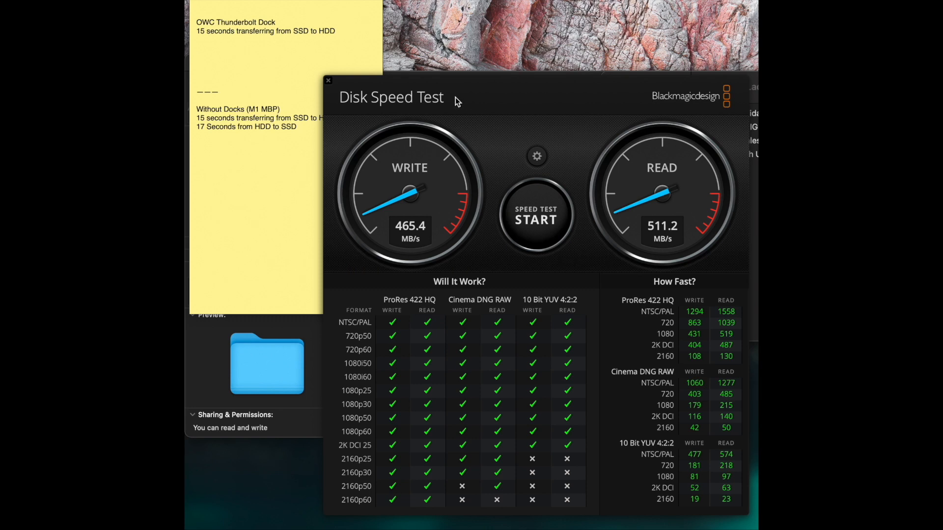
pyautogui.moveTo(556, 133)
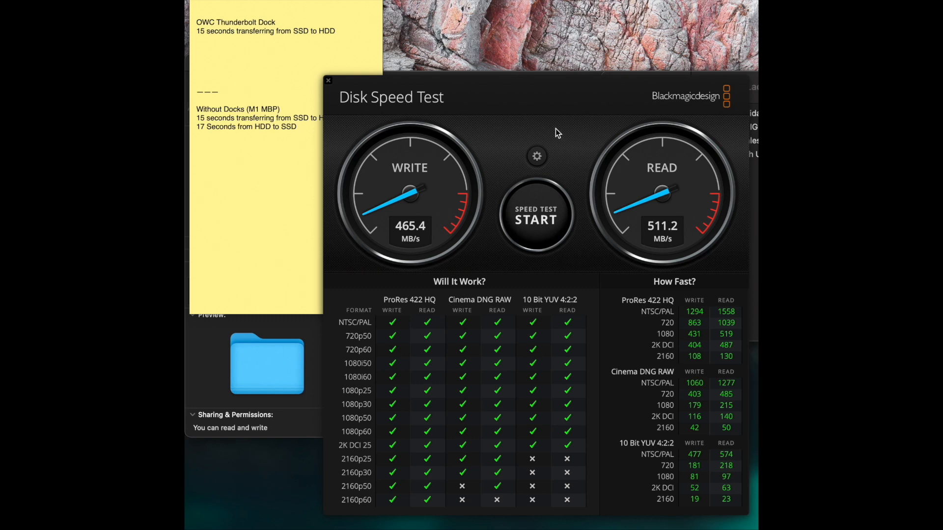
pyautogui.moveTo(445, 120)
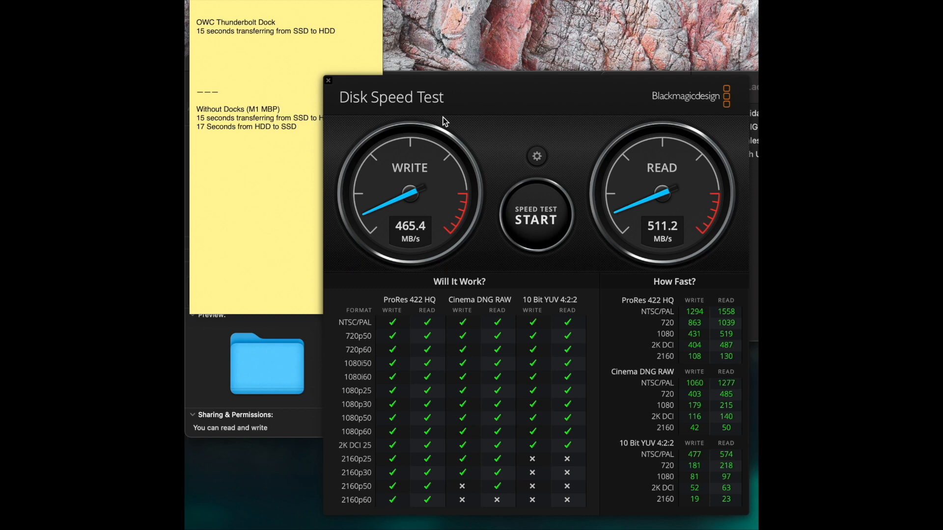
pyautogui.moveTo(456, 150)
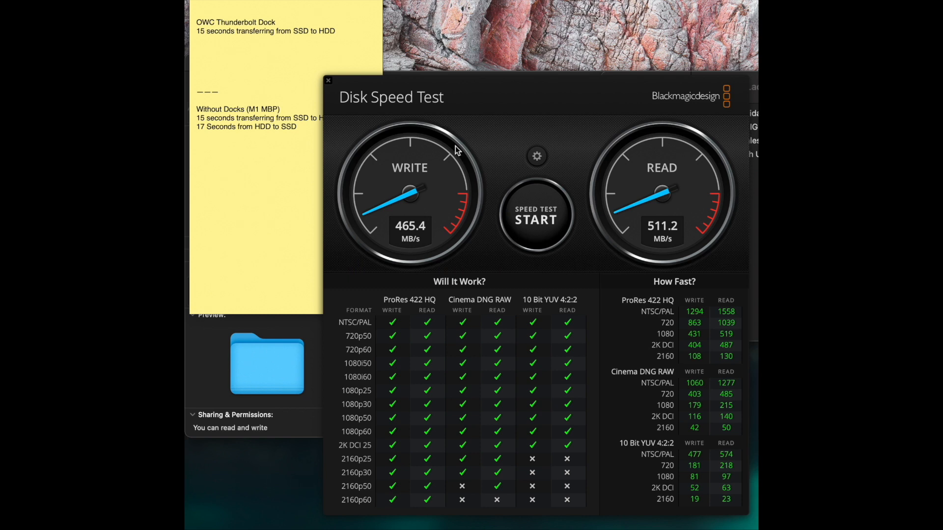
pyautogui.moveTo(555, 141)
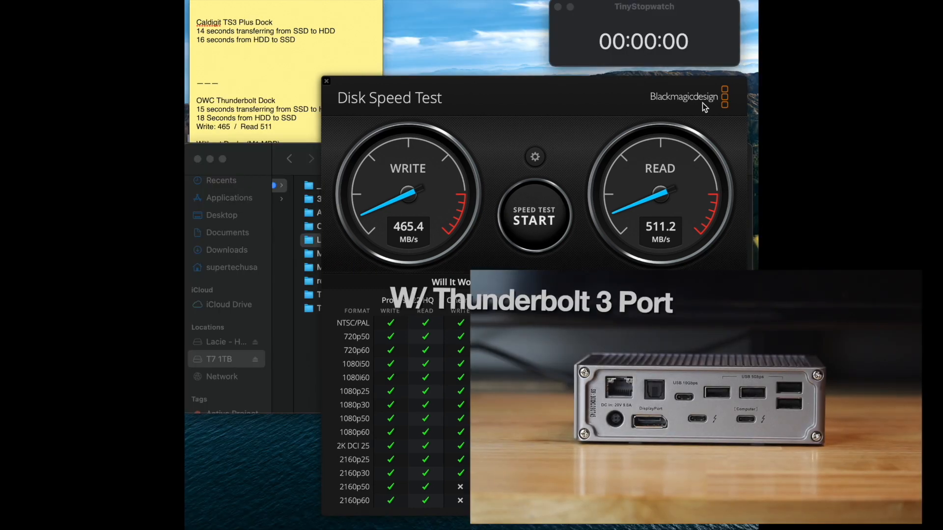
# - Benchmark the drive through the CalDigit TS3 Plus, showing 521.1 MB/s write and 569.2 MB/s read
pyautogui.click(533, 218)
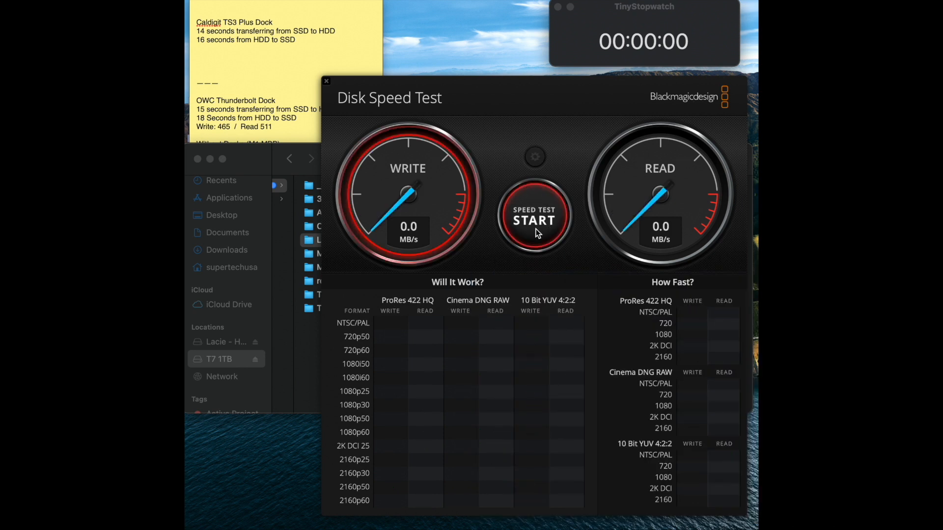
pyautogui.click(533, 217)
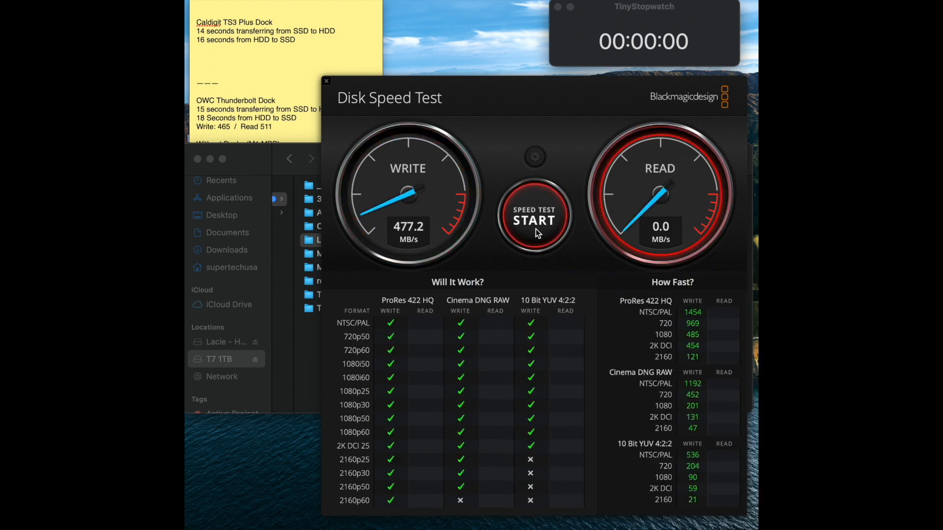
pyautogui.click(534, 217)
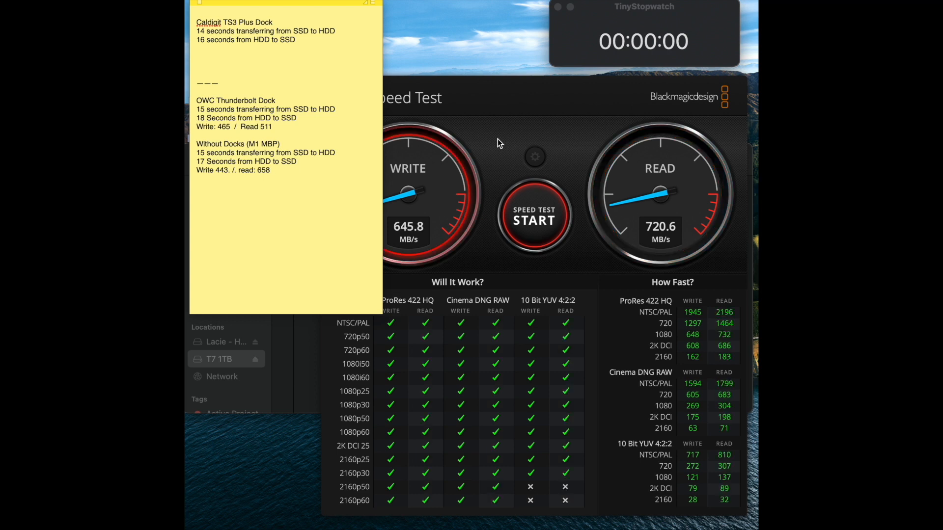
pyautogui.click(534, 217)
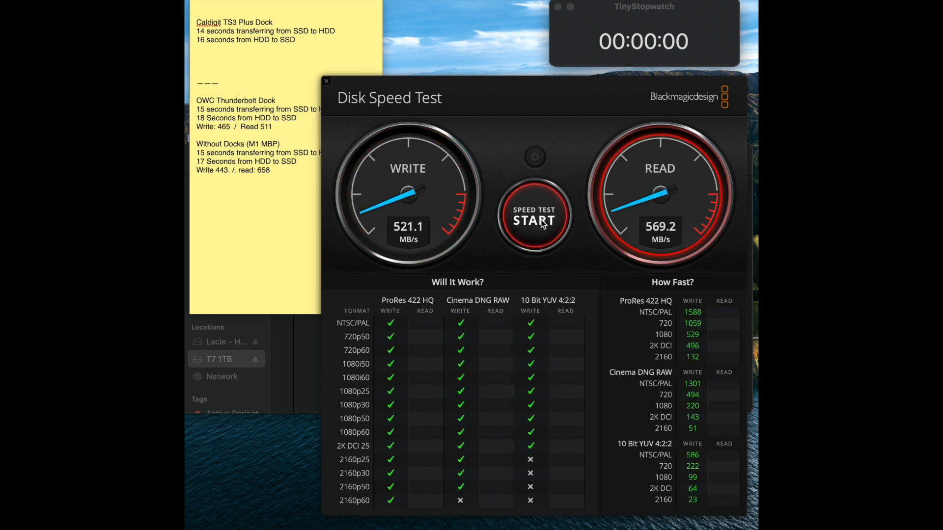
# - Log the CalDigit TS3 Plus Dock scores, correcting the write value from 521 to 490
pyautogui.write('Write: 521.')
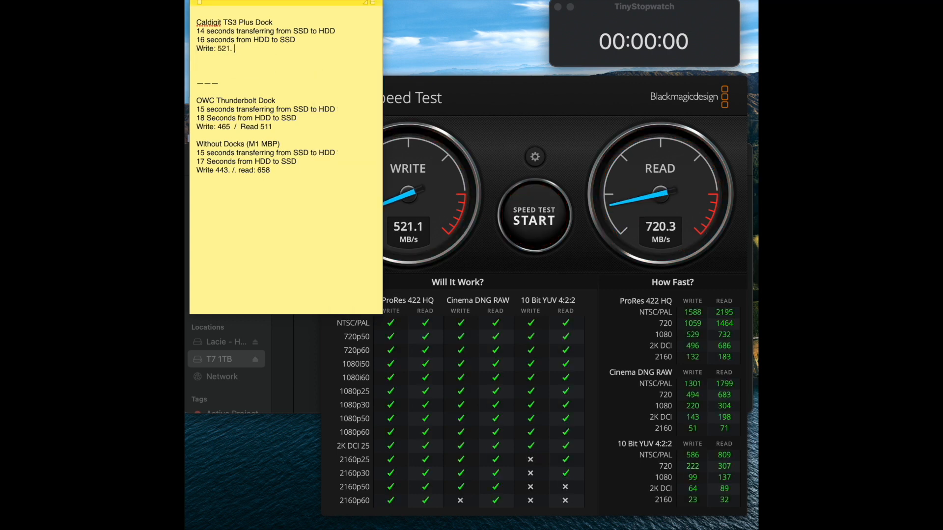
pyautogui.click(534, 217)
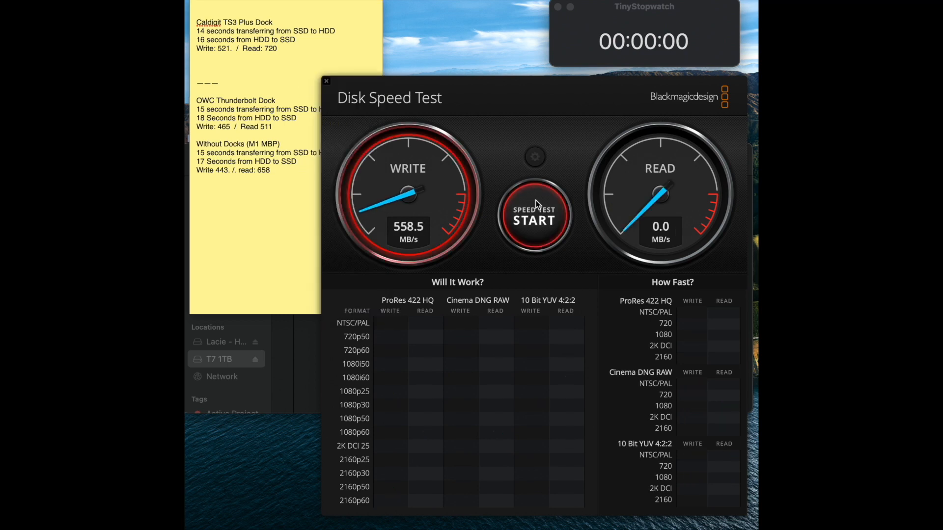
pyautogui.click(533, 218)
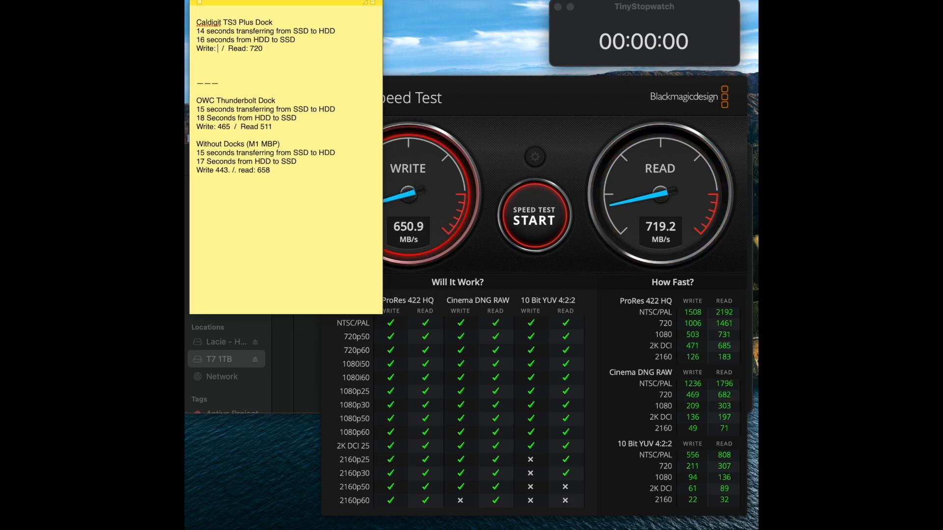
pyautogui.write('490')
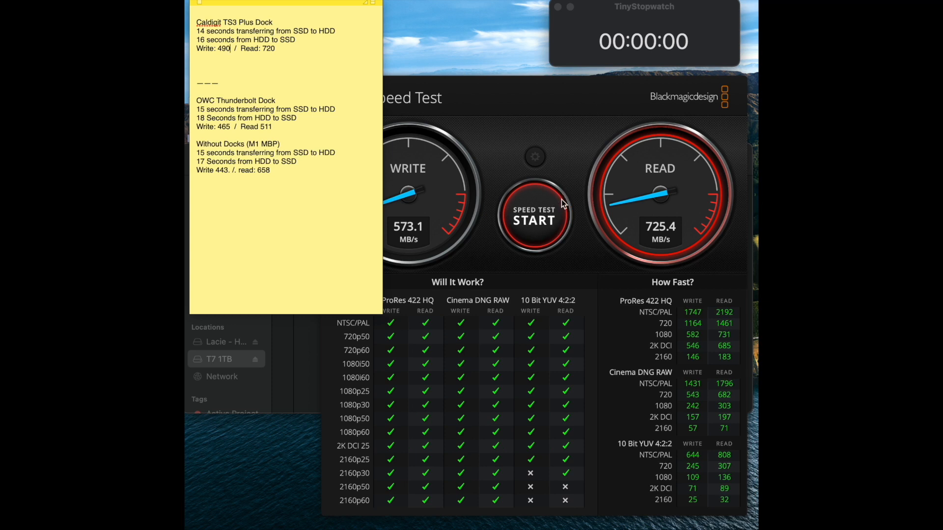
pyautogui.click(534, 218)
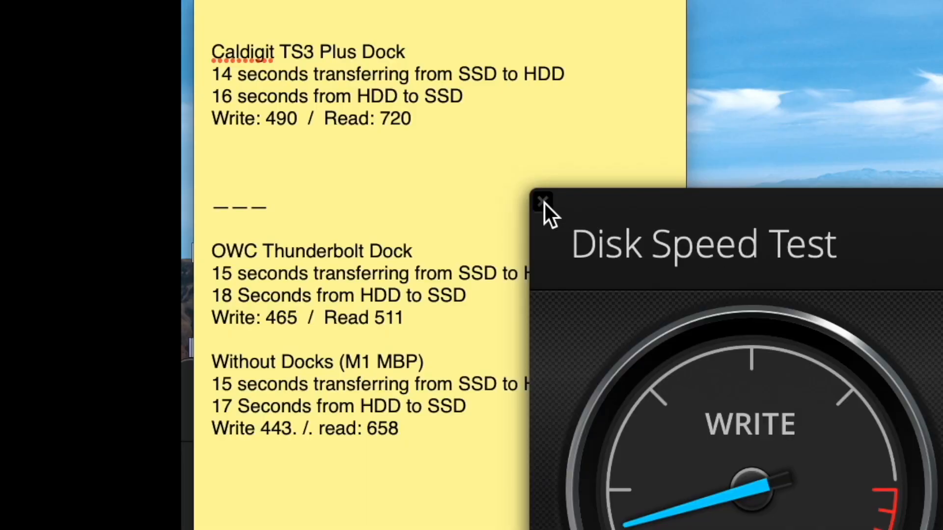
# - Quit Disk Speed Test and return to the CalDigit score line in the note
pyautogui.click(543, 201)
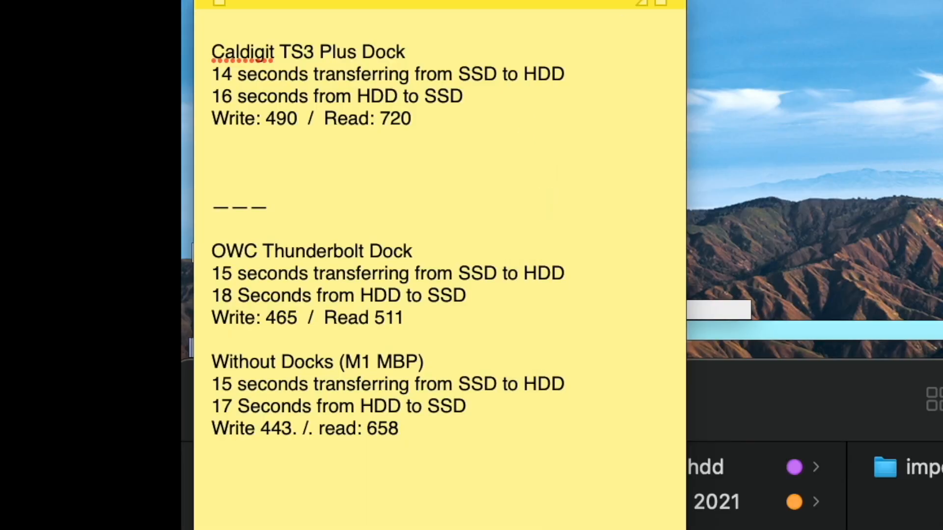
pyautogui.click(295, 118)
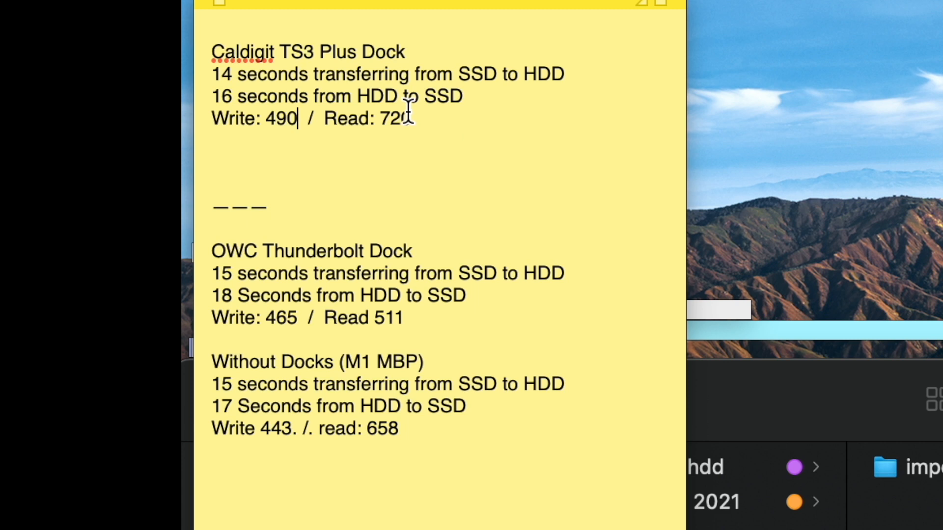